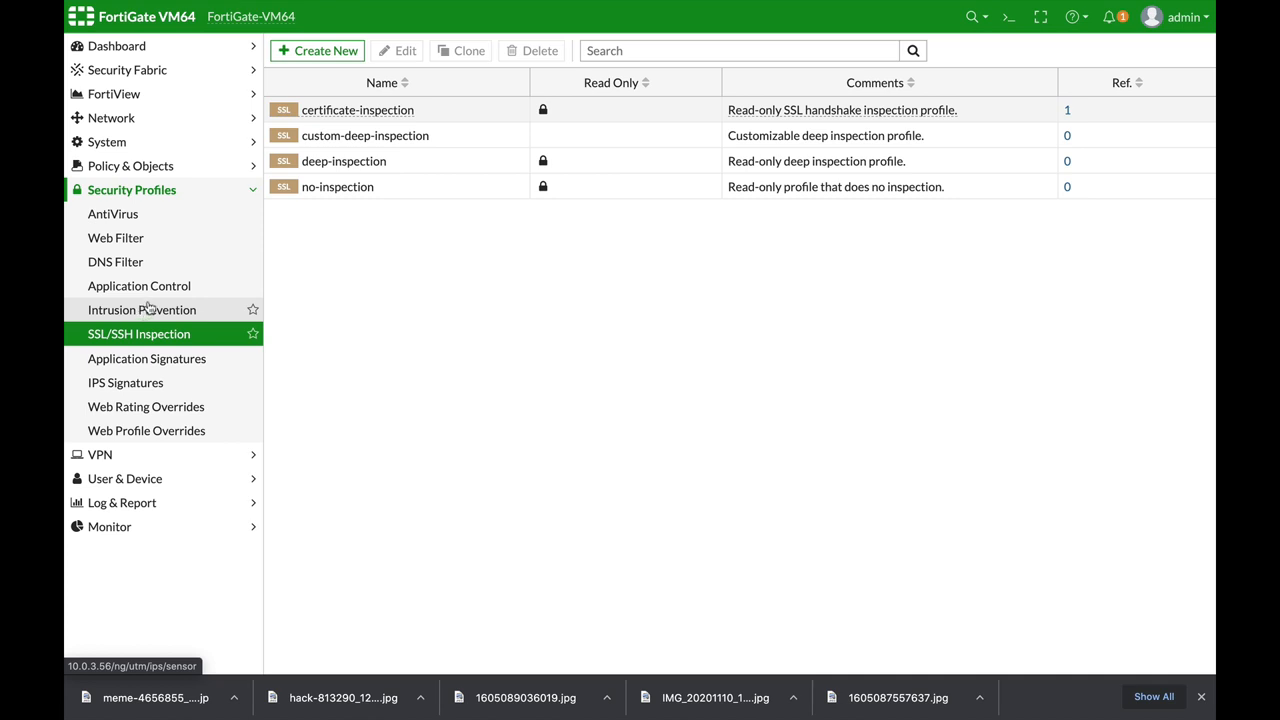
mouse_move(188, 268)
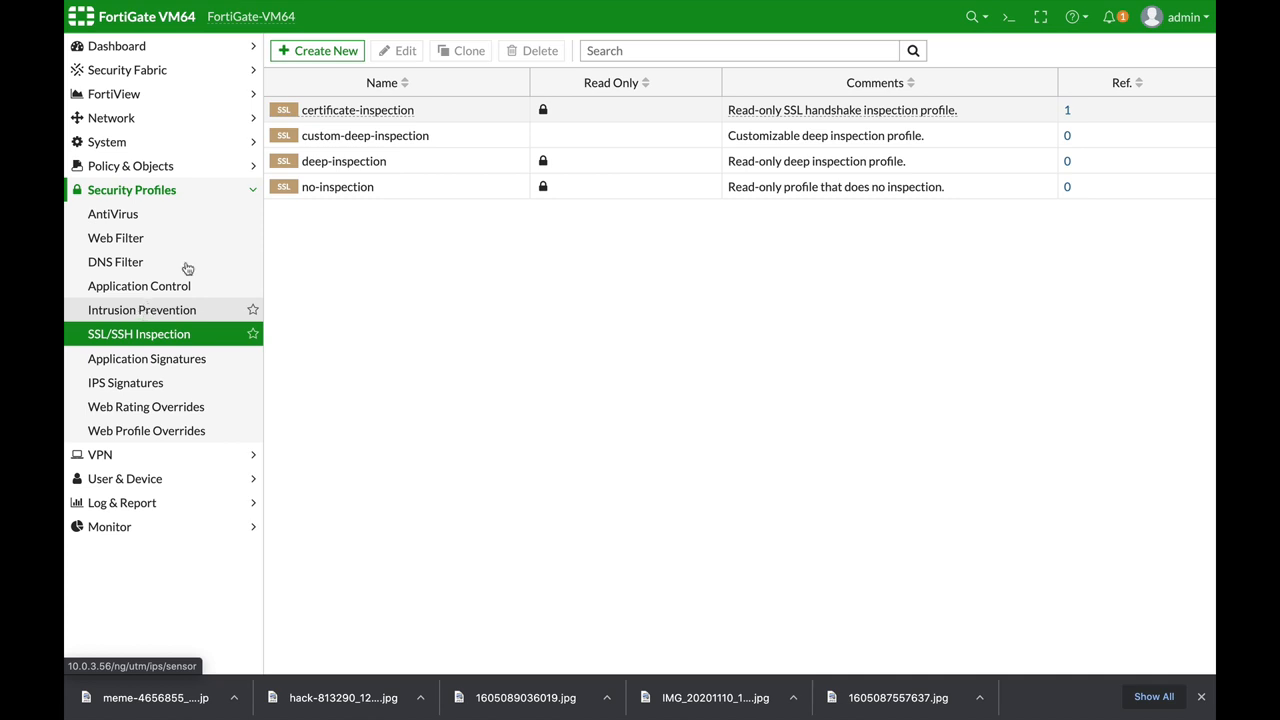
- Select the deep-inspection profile in the SSL/SSH Inspection list
left_click(344, 161)
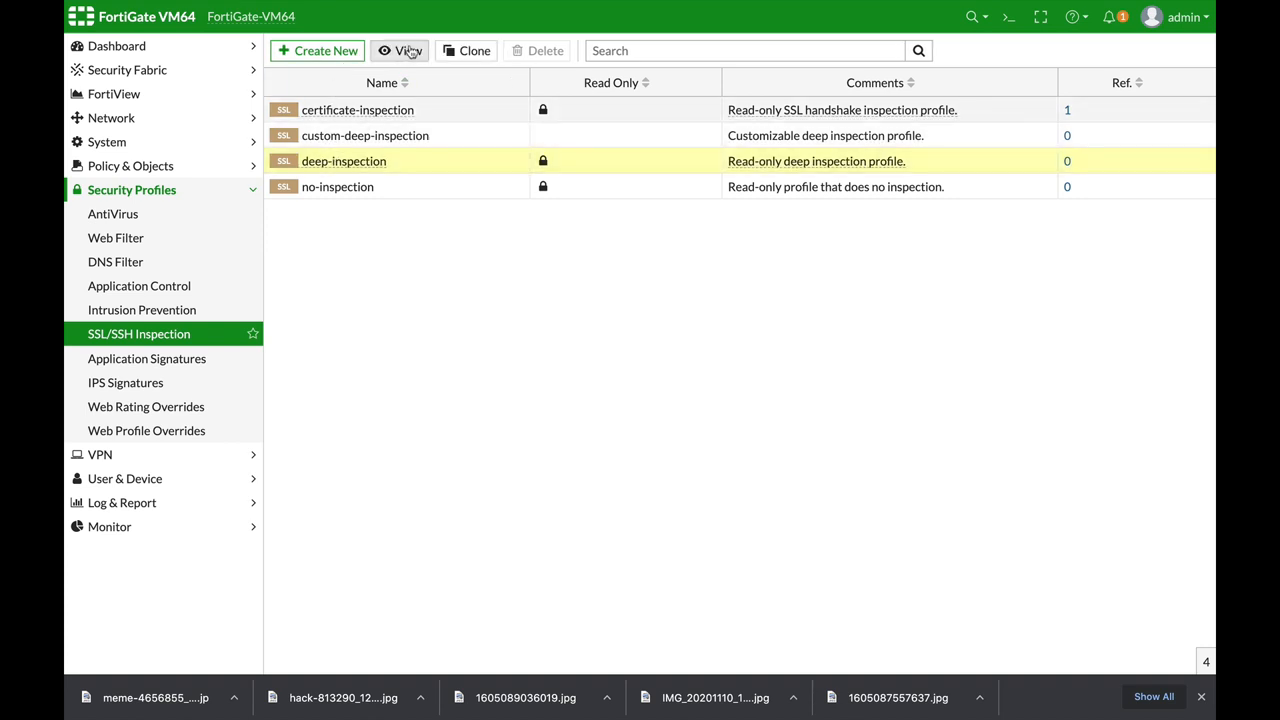
- View the deep-inspection profile and confirm its CA certificate is Fortinet_CA_SSL
left_click(399, 50)
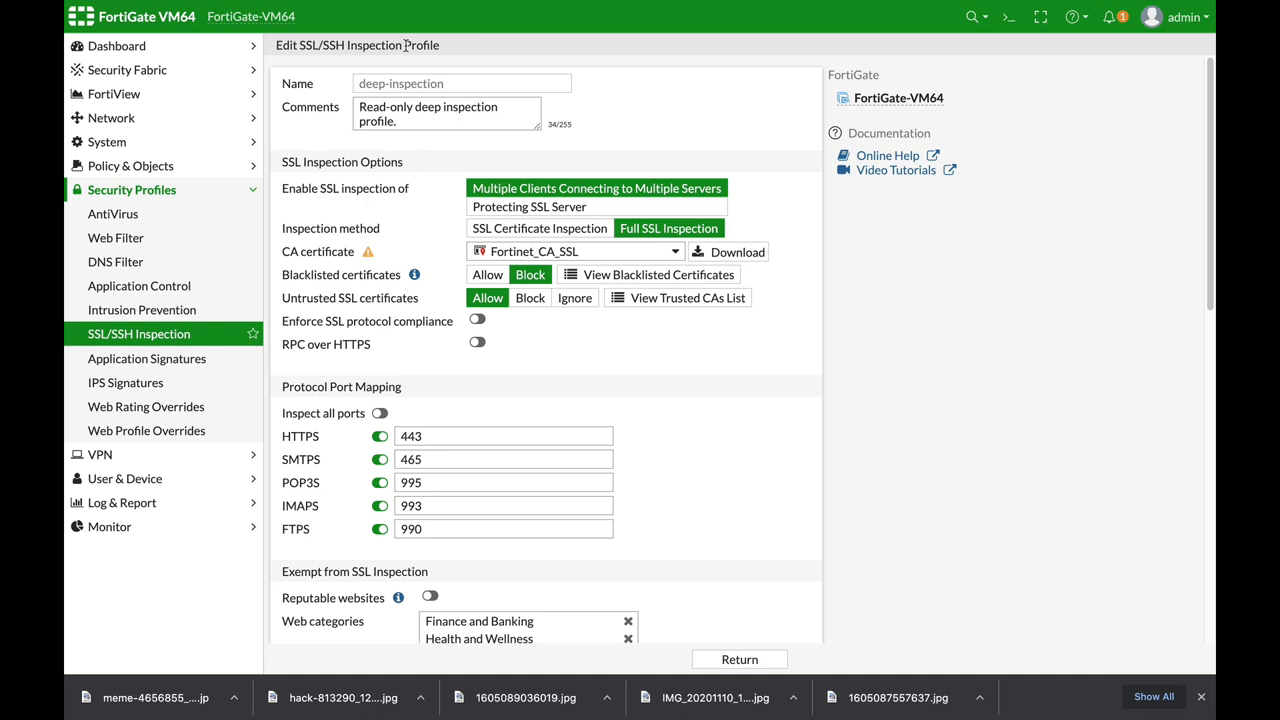
mouse_move(407, 54)
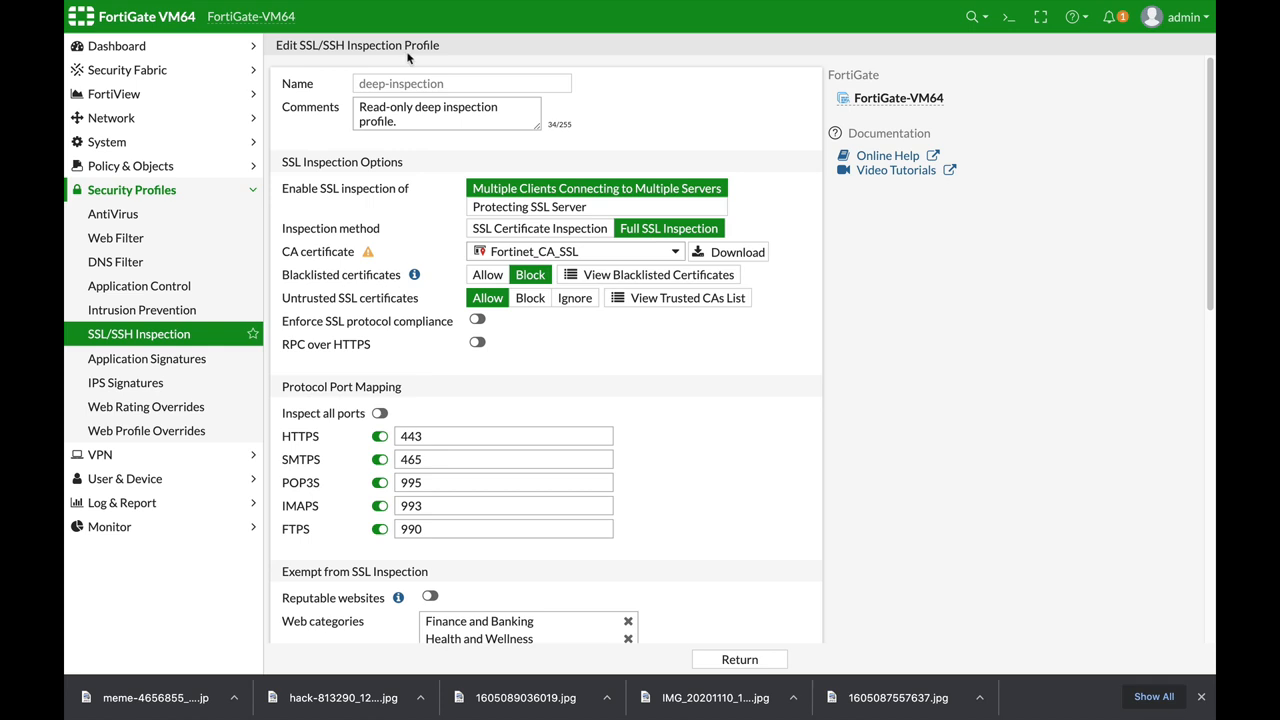
mouse_move(493, 97)
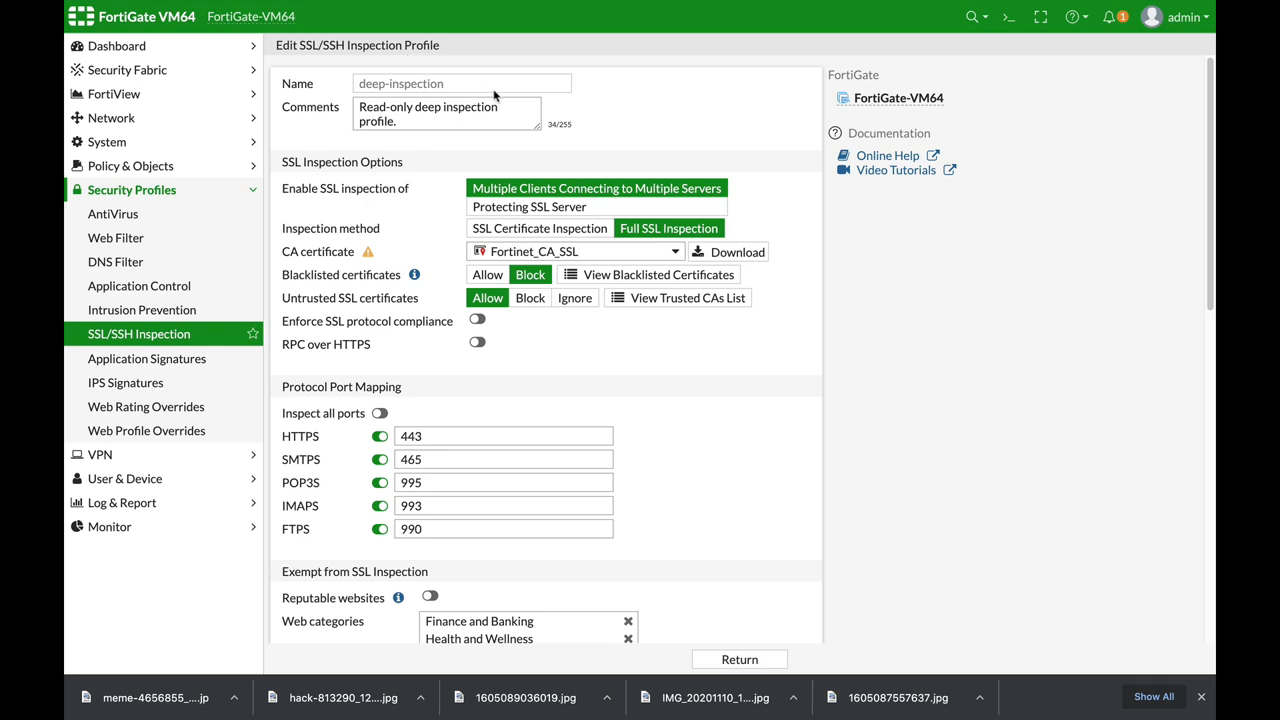
mouse_move(595, 127)
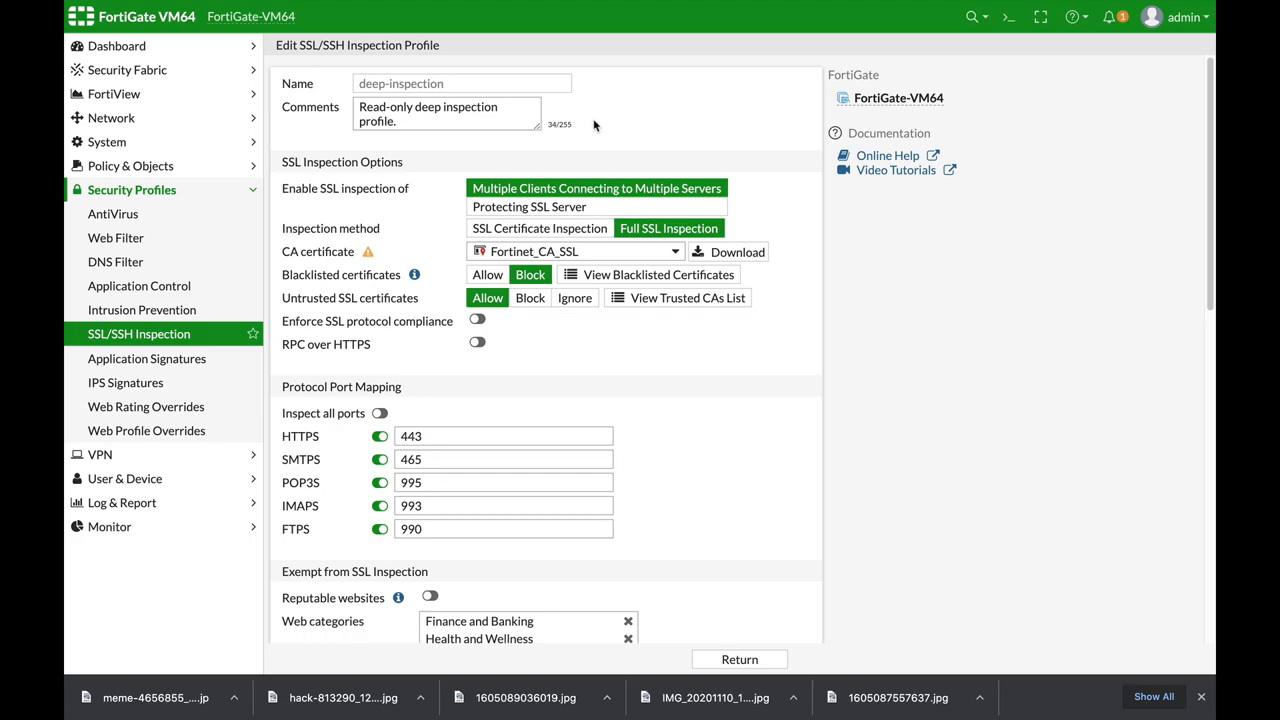
mouse_move(770, 295)
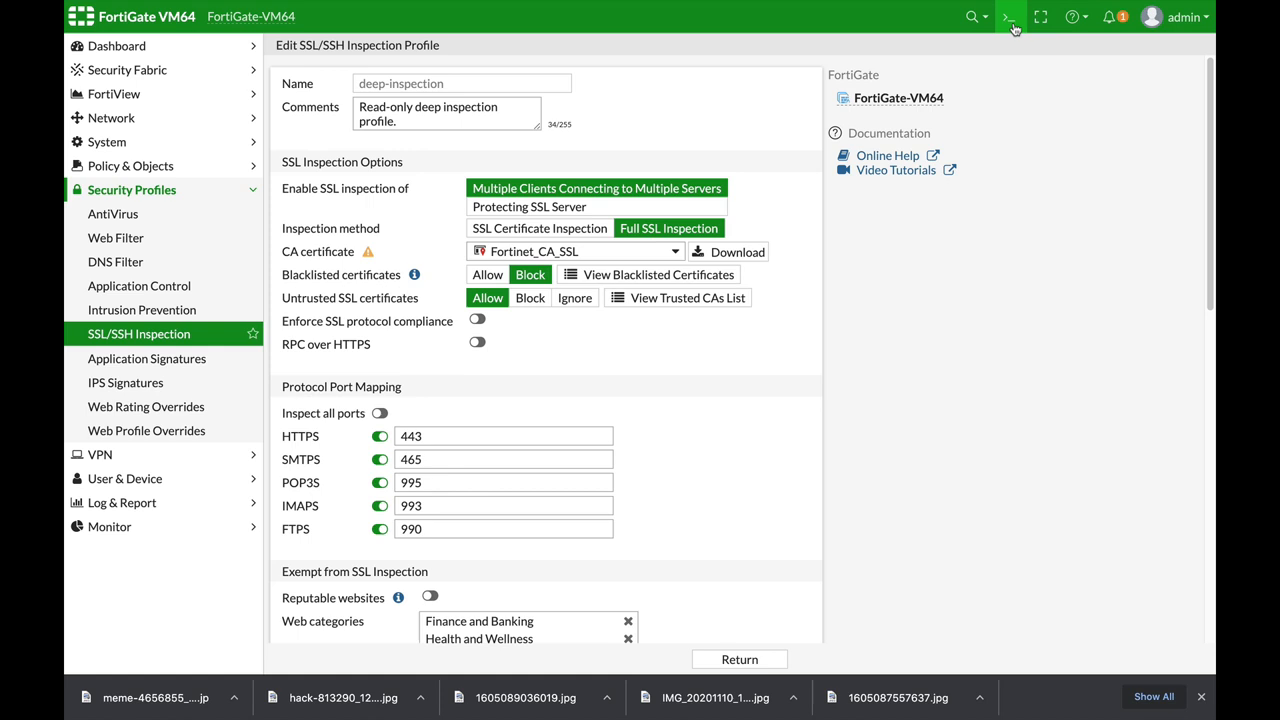
- In the CLI Console, run config vpn certificate local, edit Fortinet_CA_SSL, and get
left_click(1009, 17)
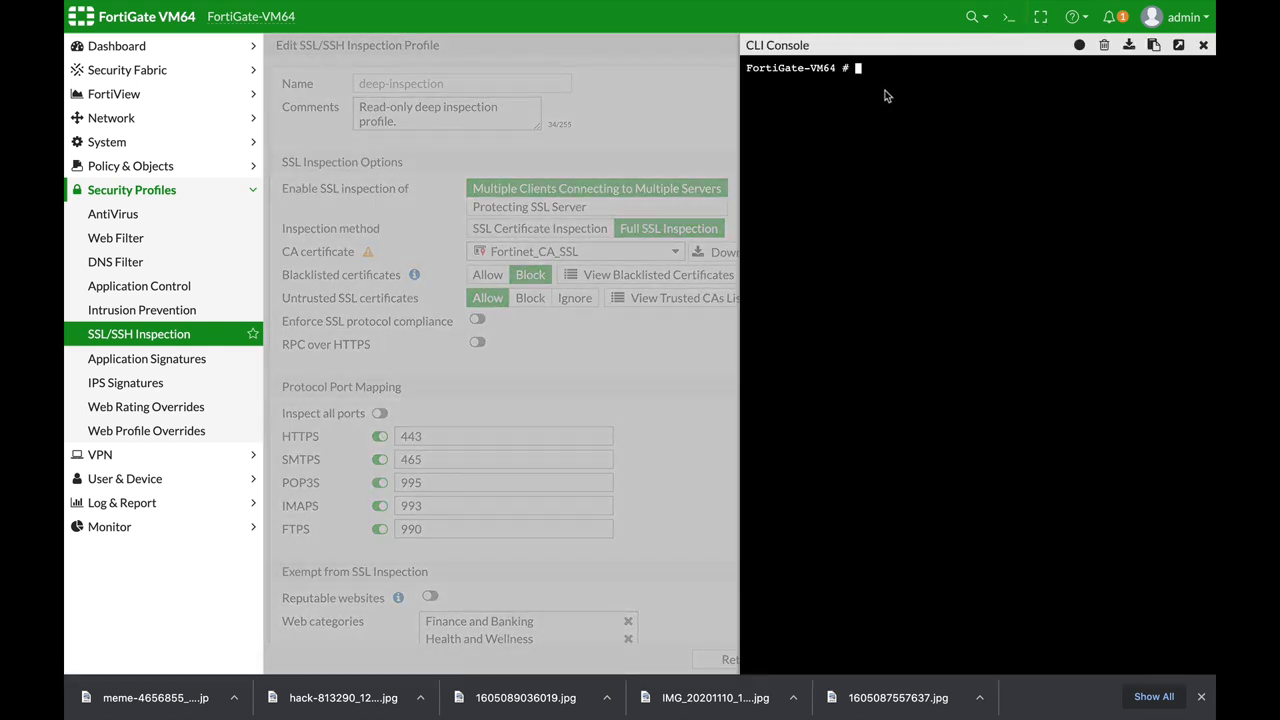
type("config vpnFortiGate-VM64 # config vpn ce")
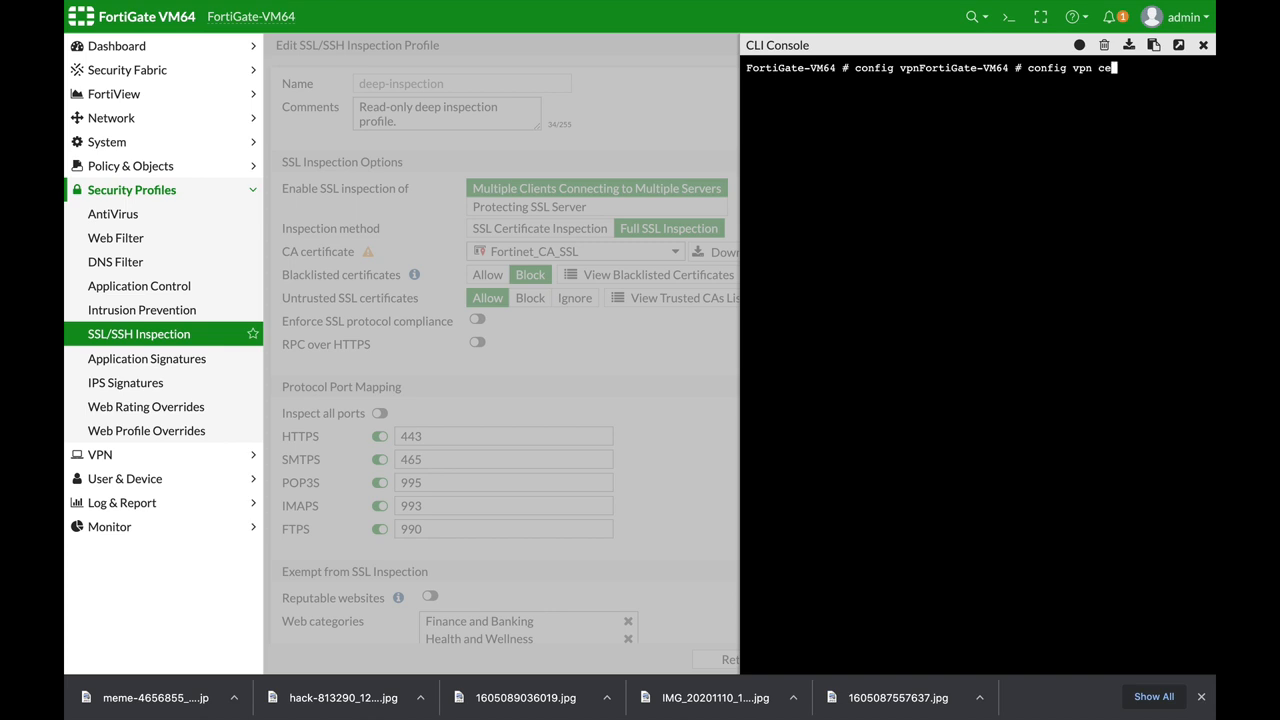
key("Return")
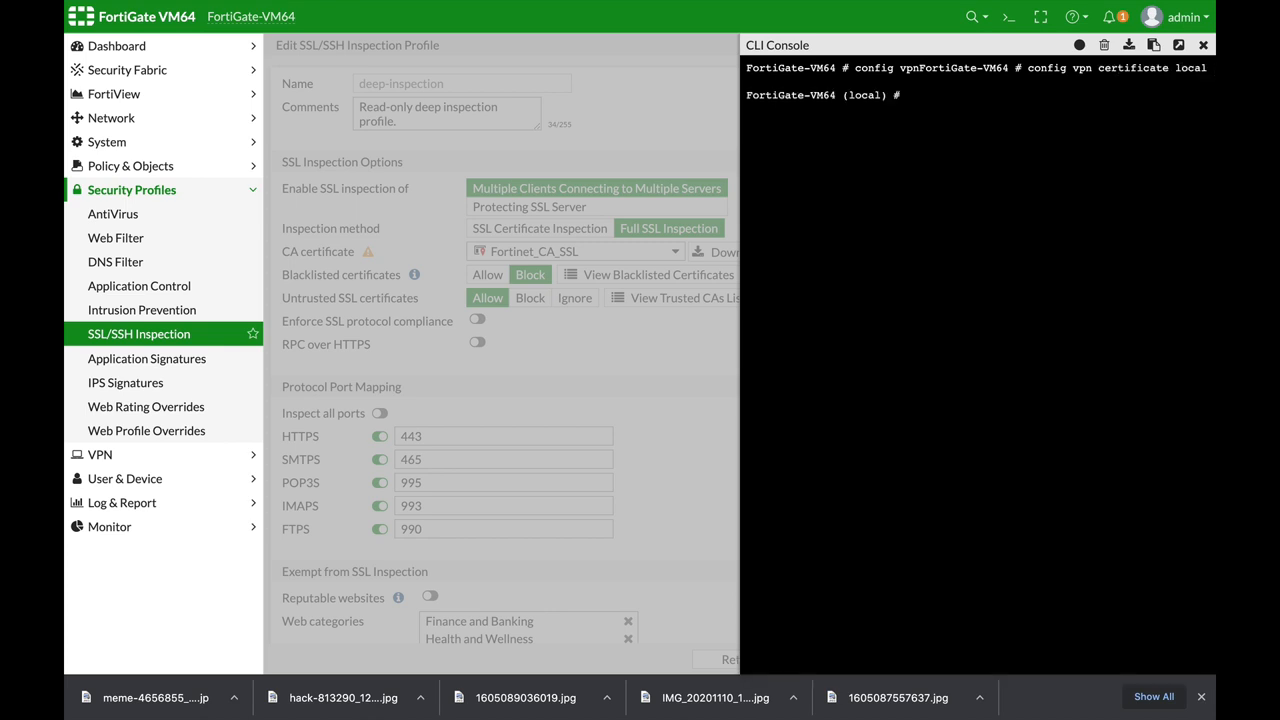
type("edit Fortinet_CA_SSL")
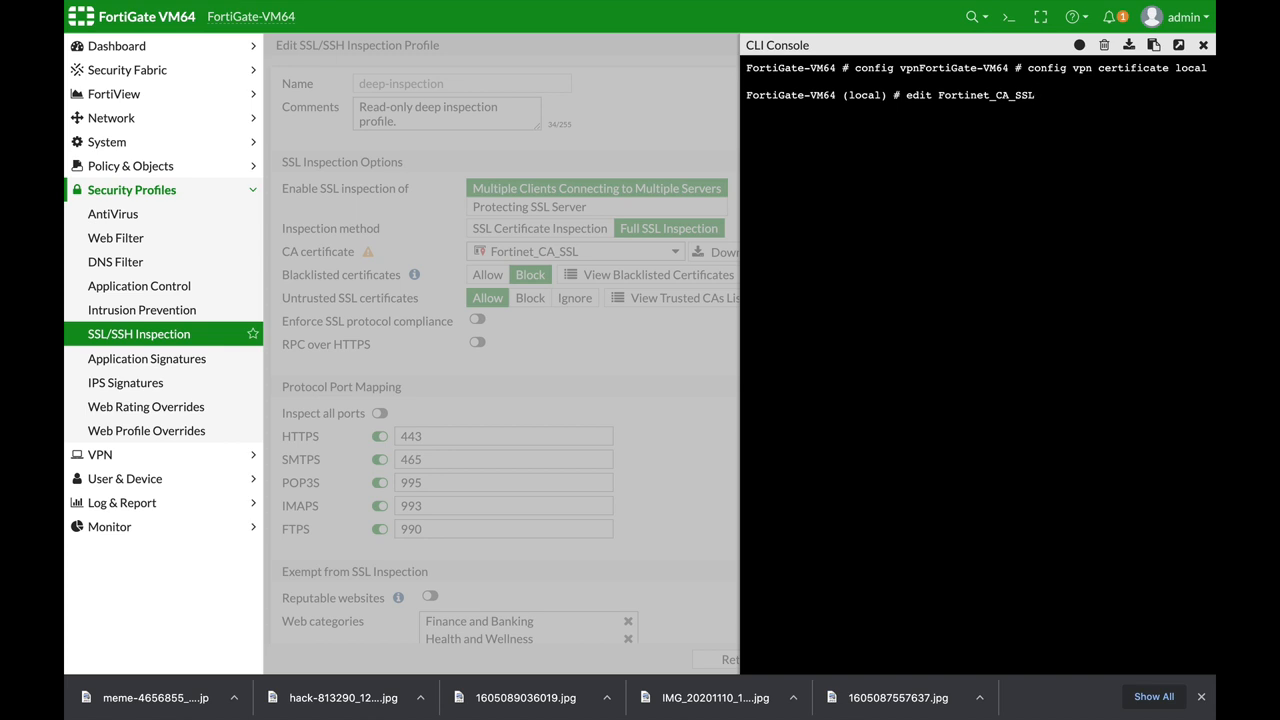
type("ge")
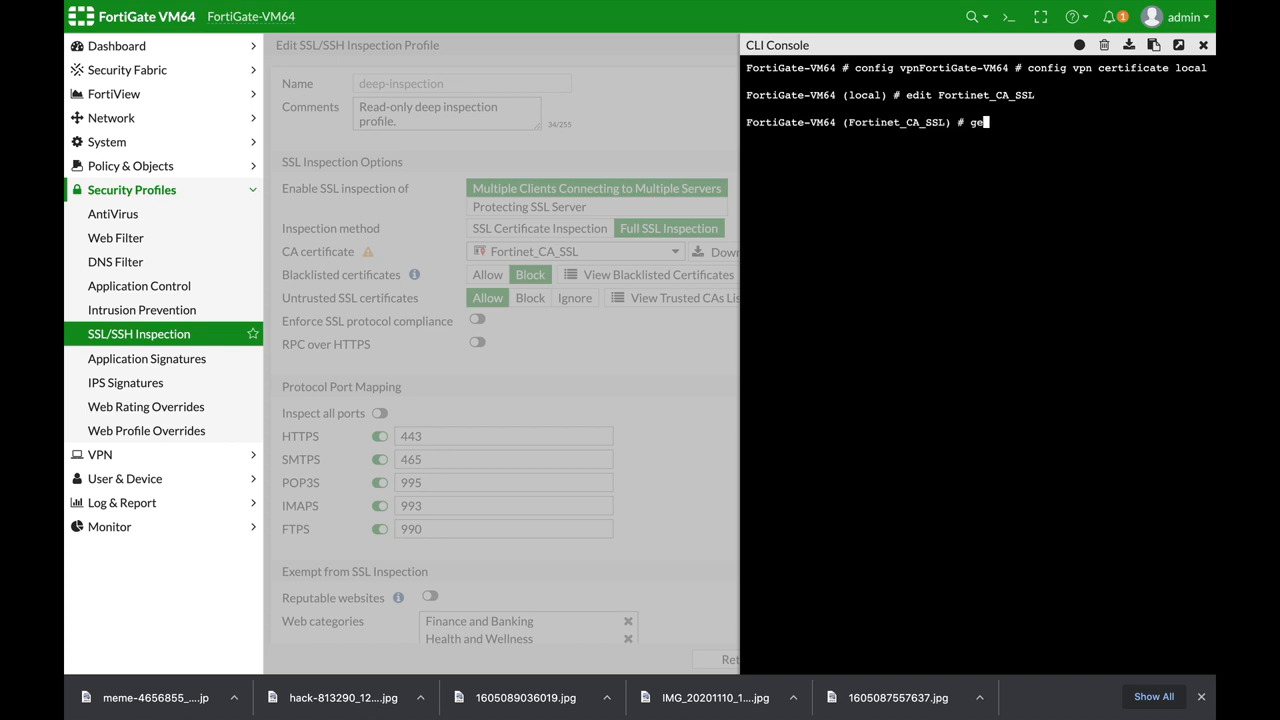
key("Return")
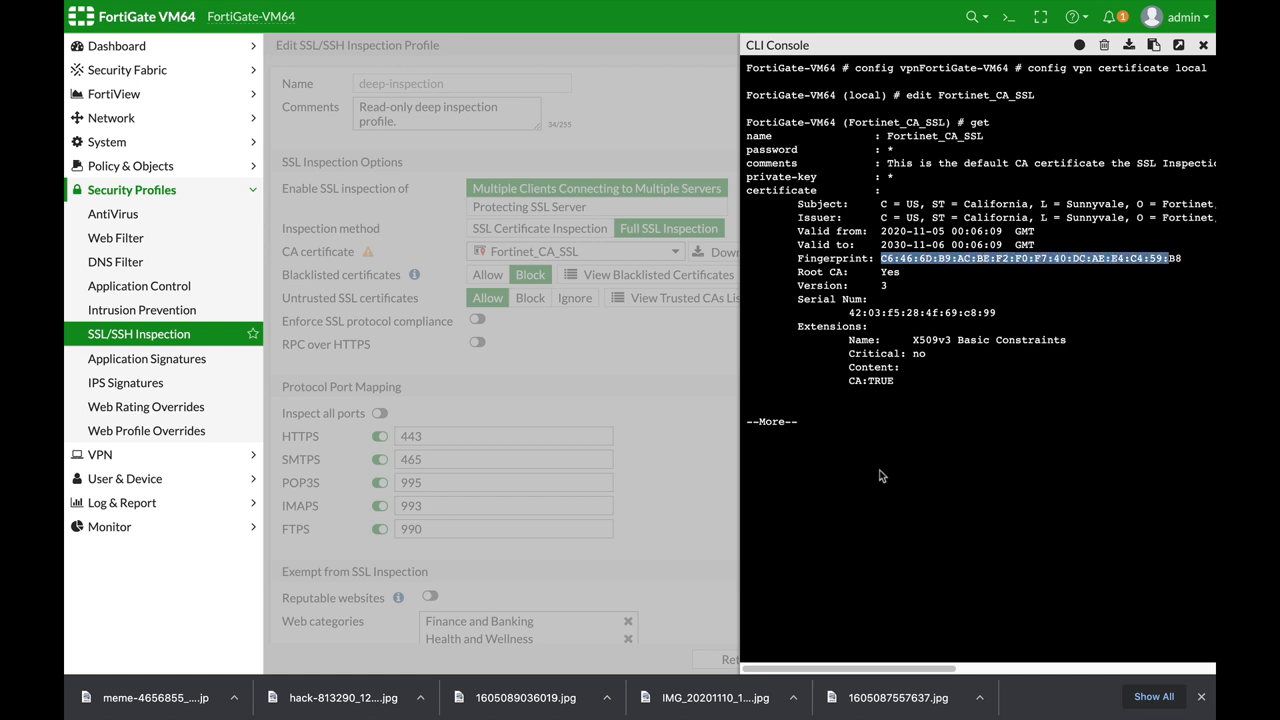
mouse_move(845, 437)
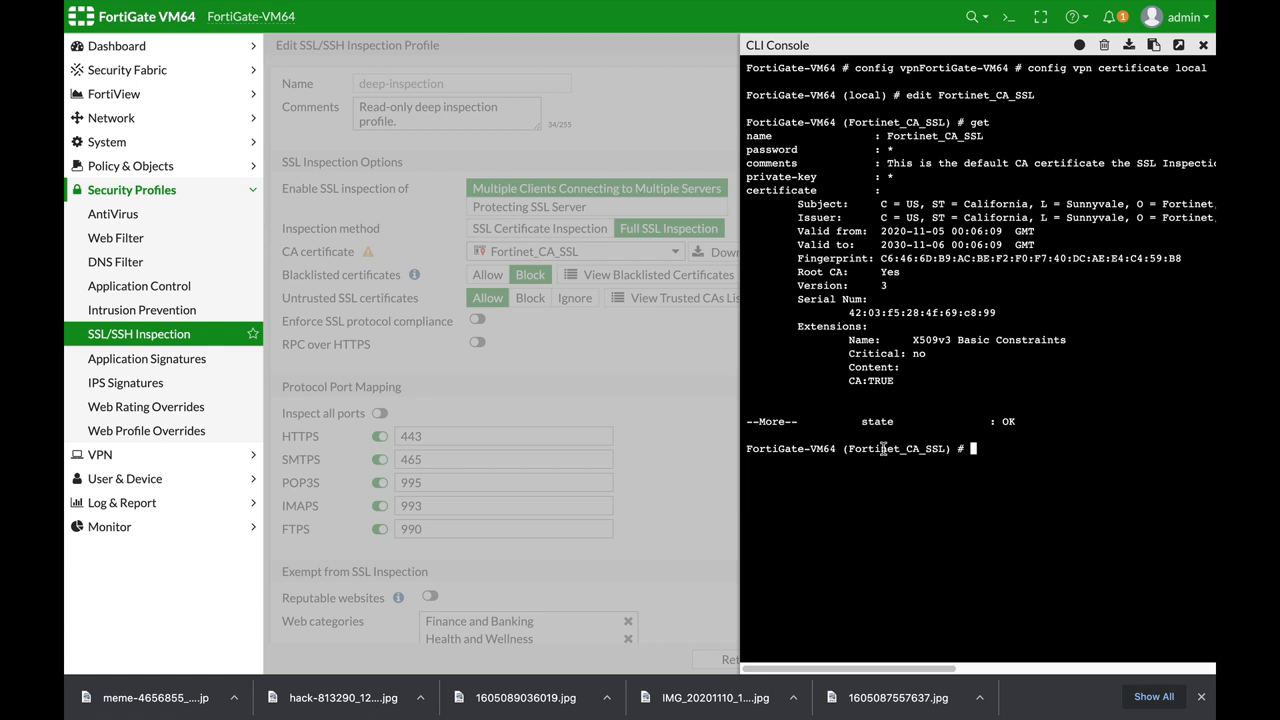
- Abort, run 'exe vpn certificate local generate default-ssl-ca', and confirm with 'y'
type("abort")
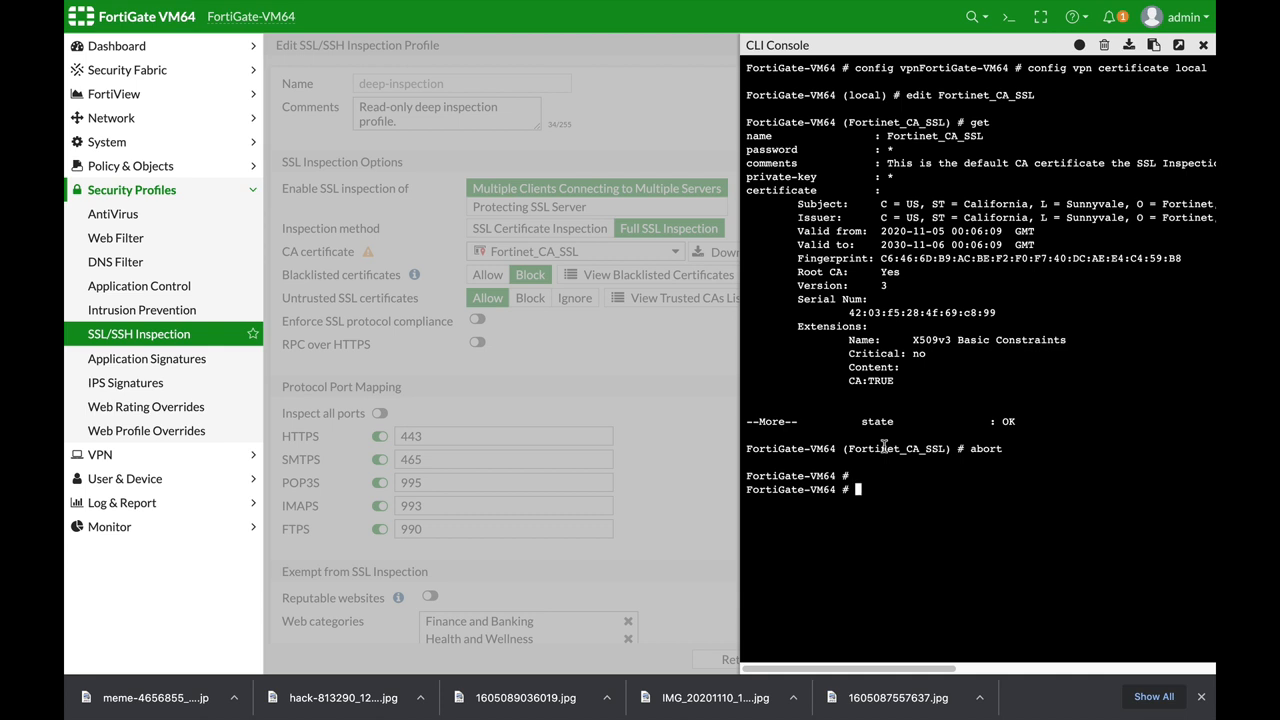
type("exe")
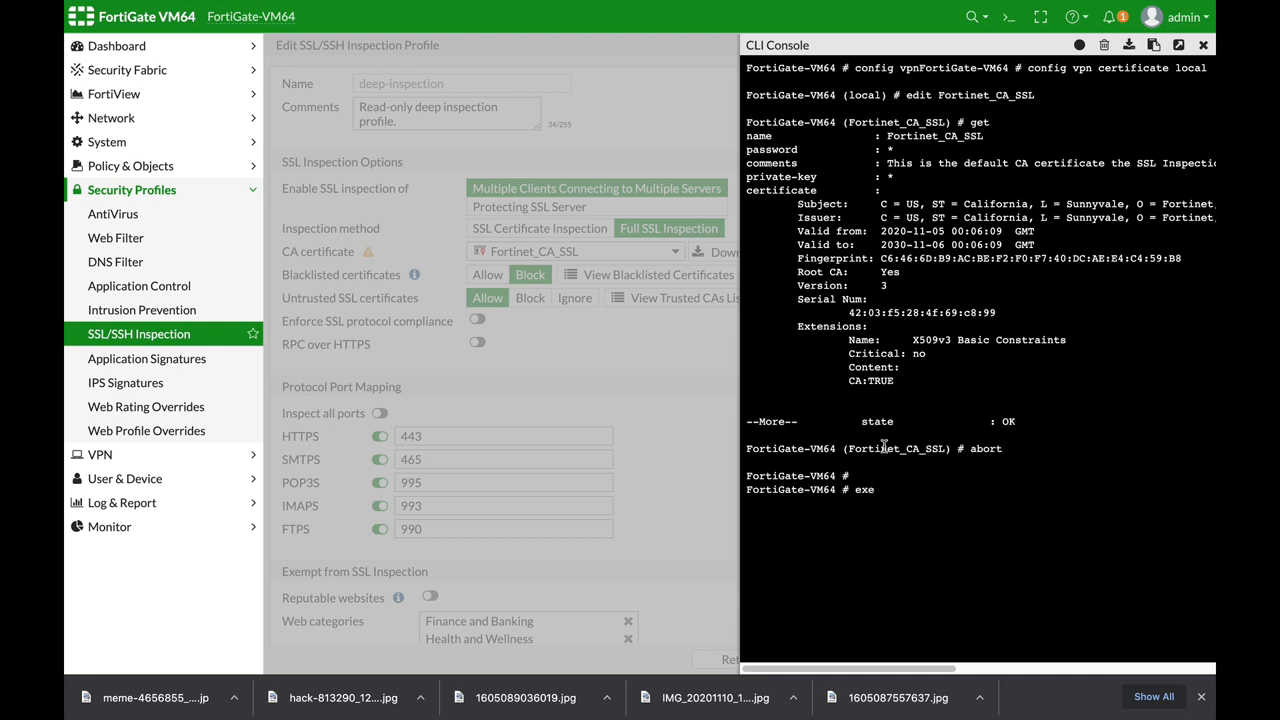
type("vpn")
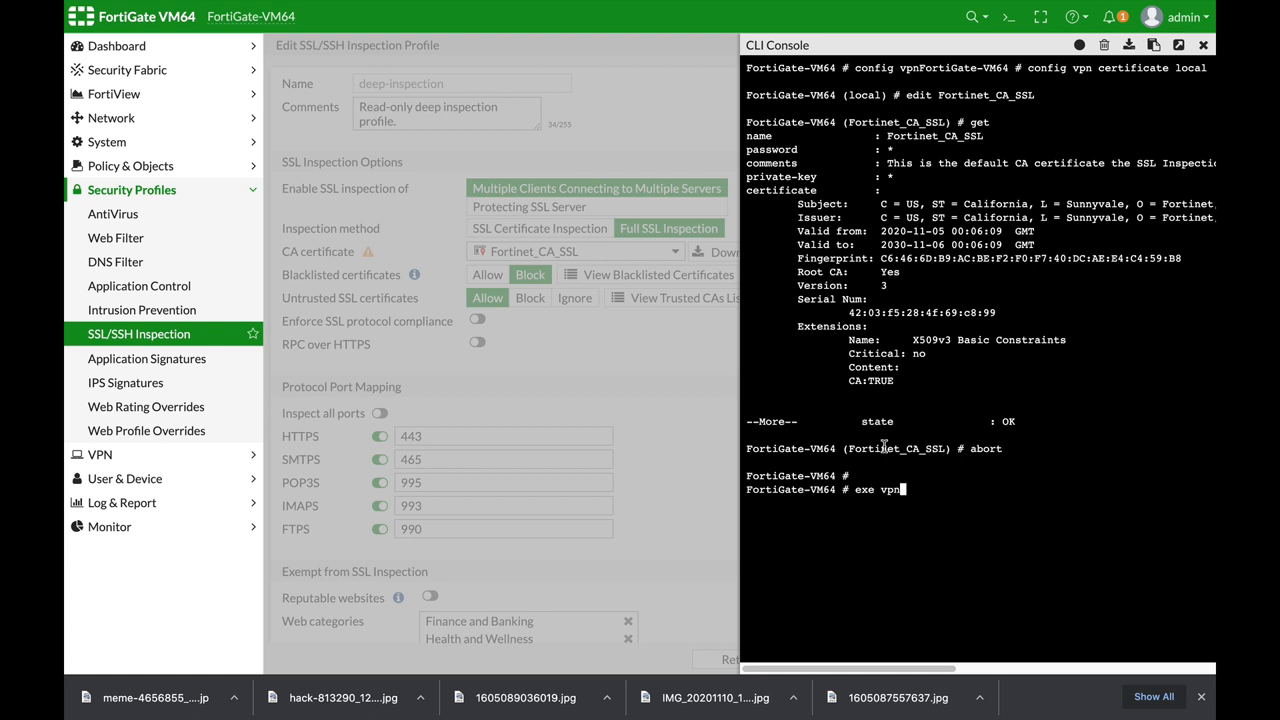
type("certificate")
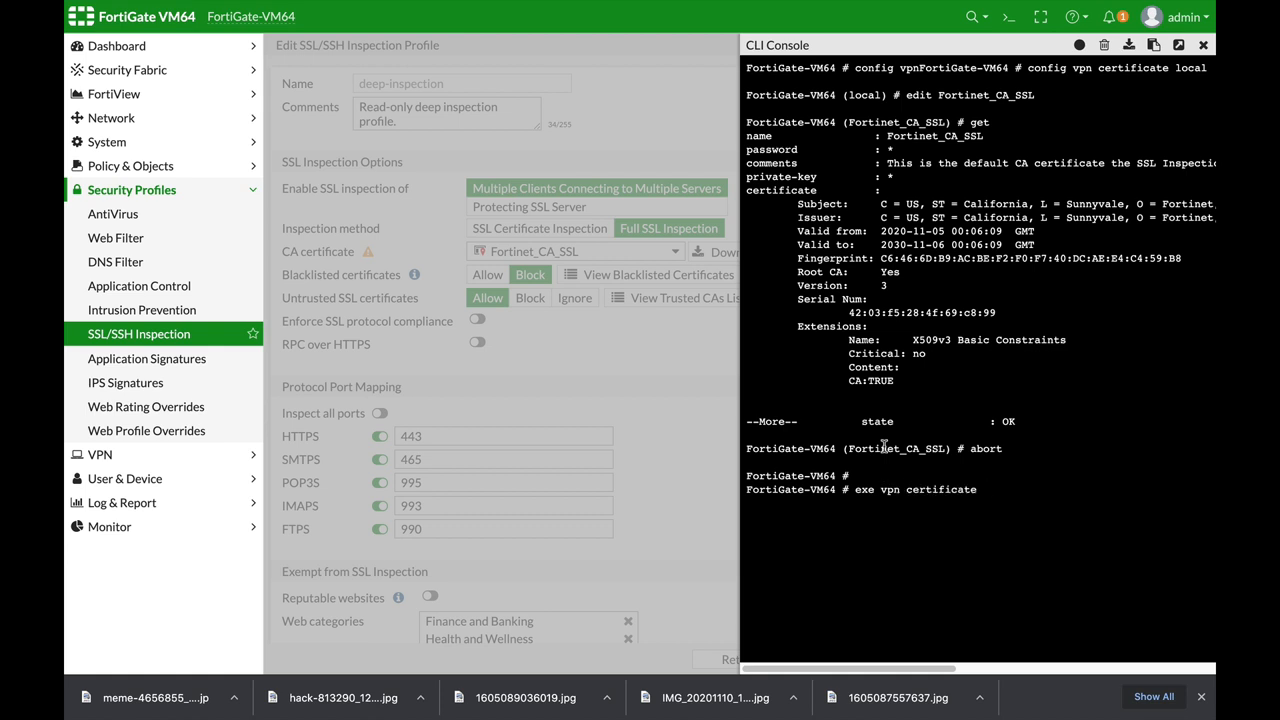
type("local generate")
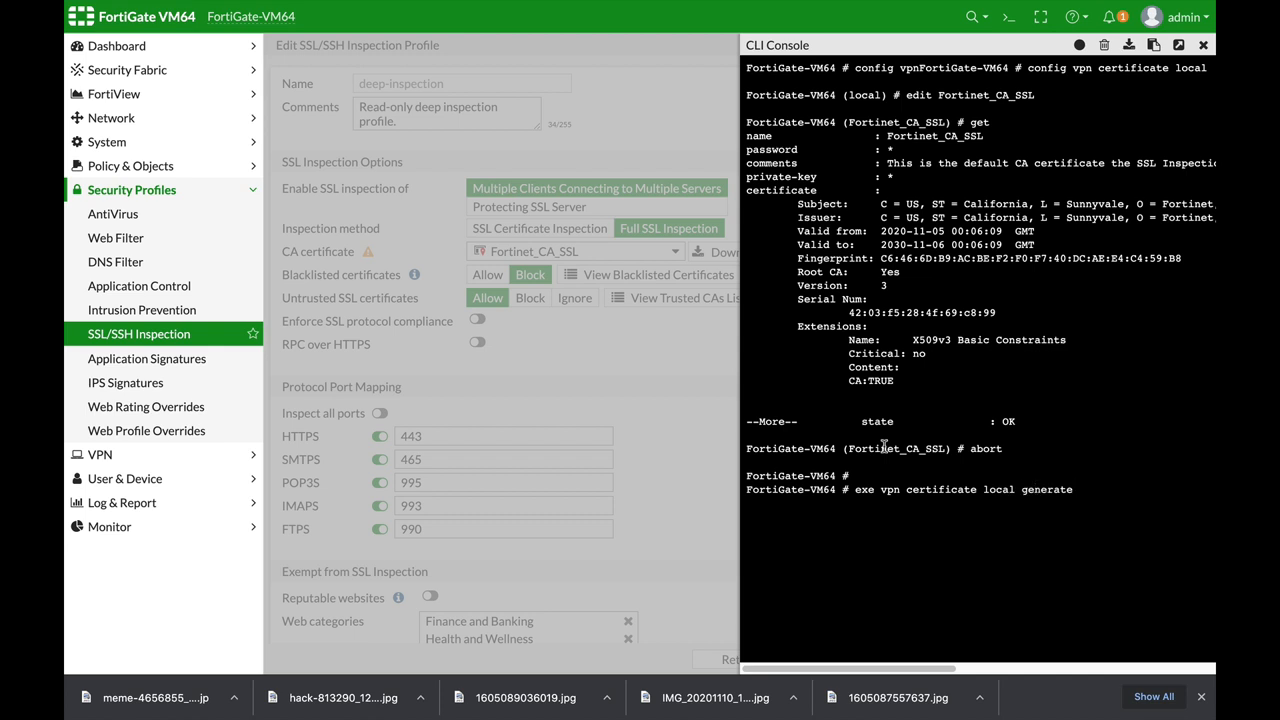
type("default-ssl-ca")
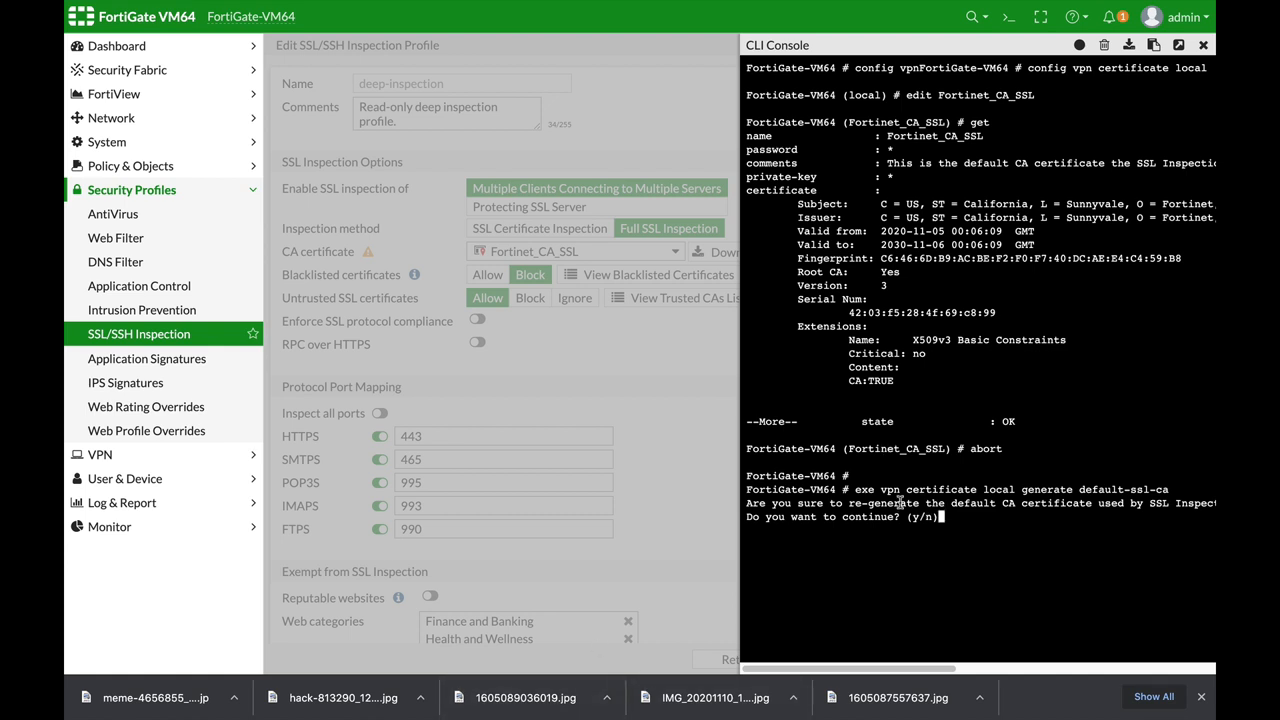
mouse_move(955, 561)
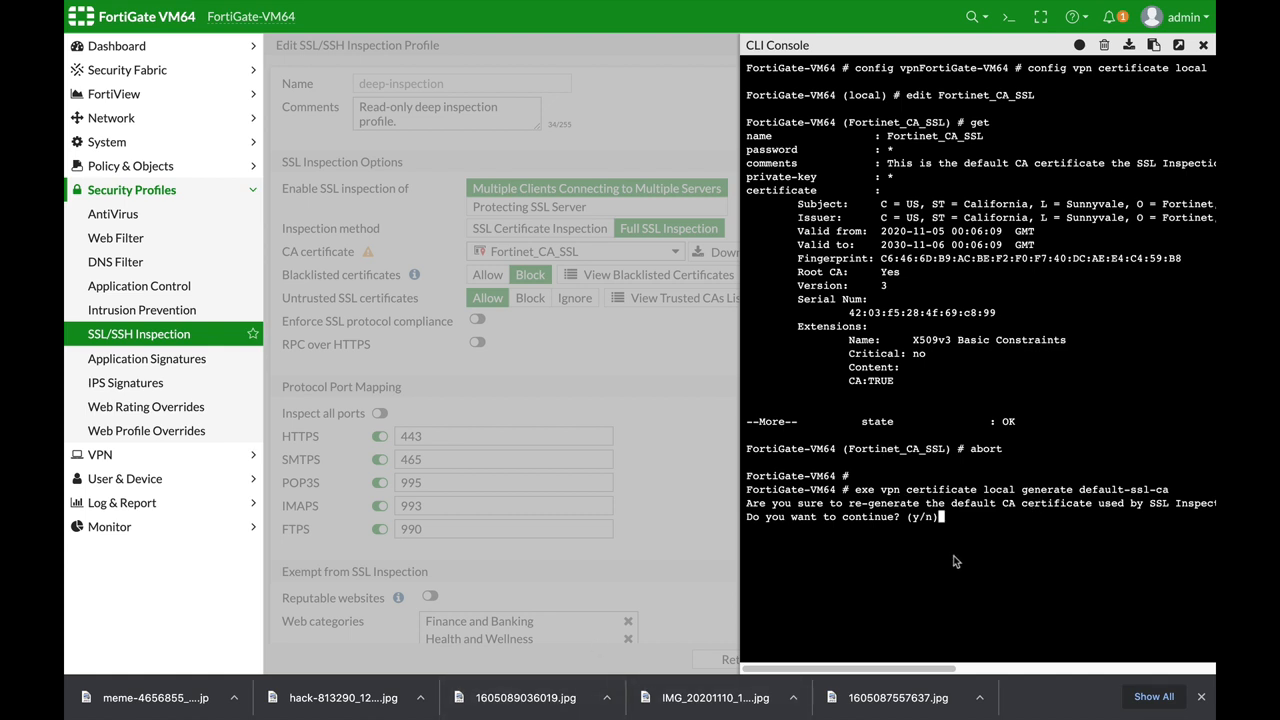
type("y")
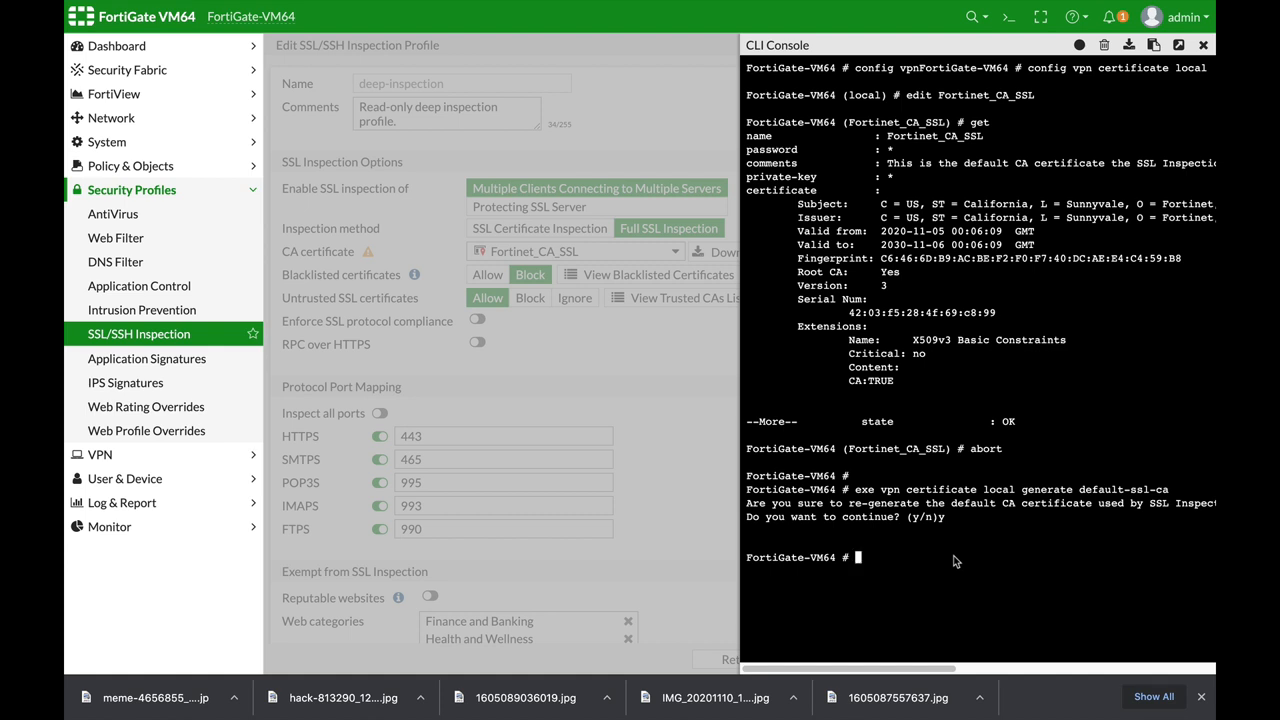
mouse_move(923, 565)
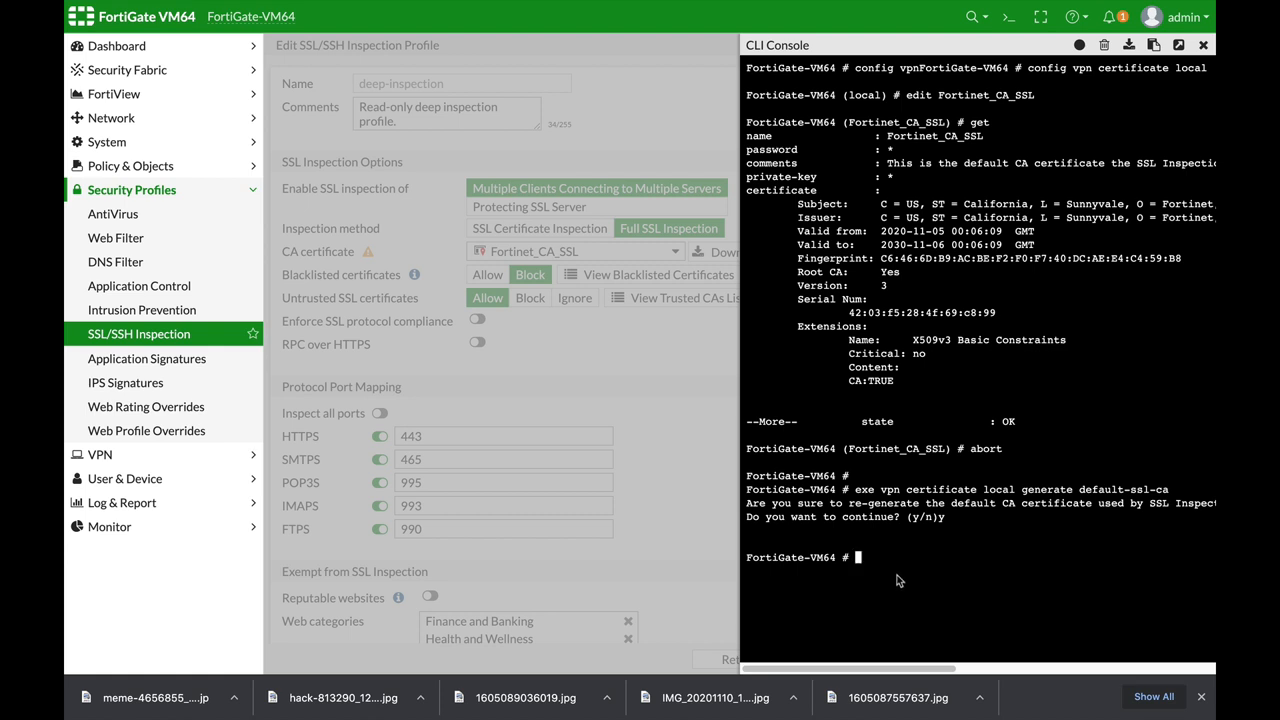
- Show the regenerated Fortinet_CA_SSL details and scroll to compare against the old fingerprint
type("edit Fortinet_CA_SSL")
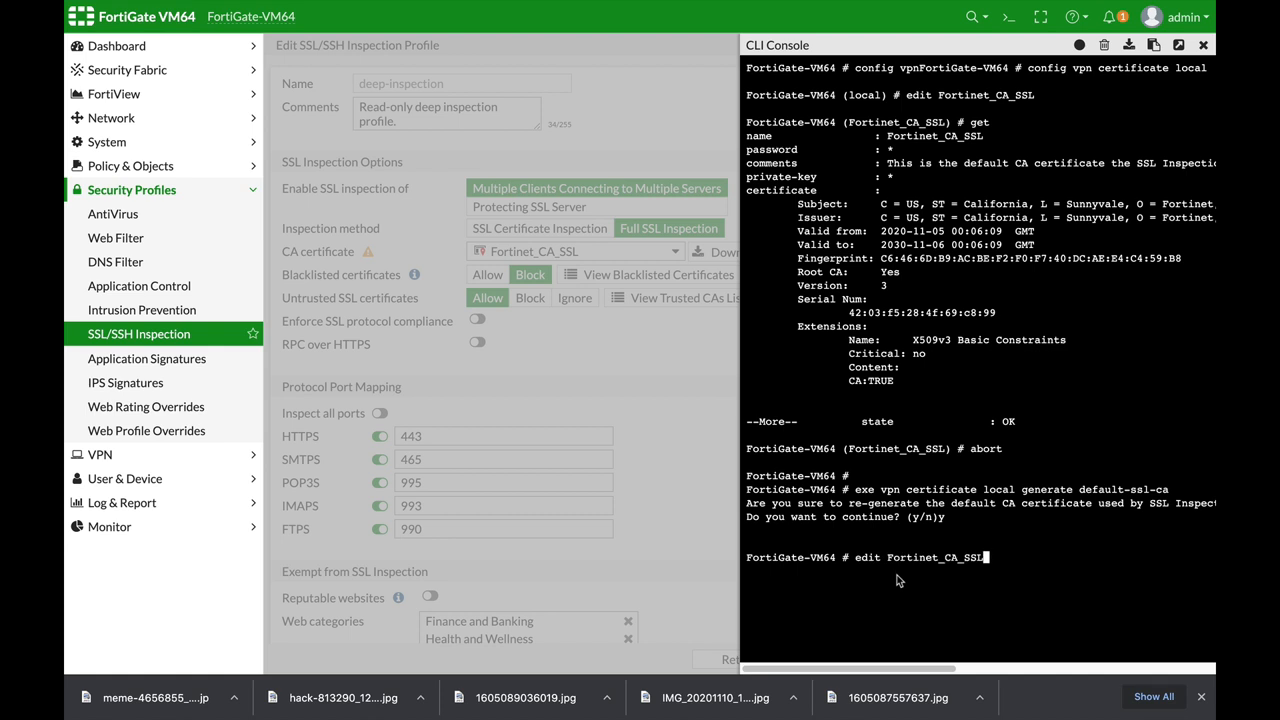
type("config vpn certificate local")
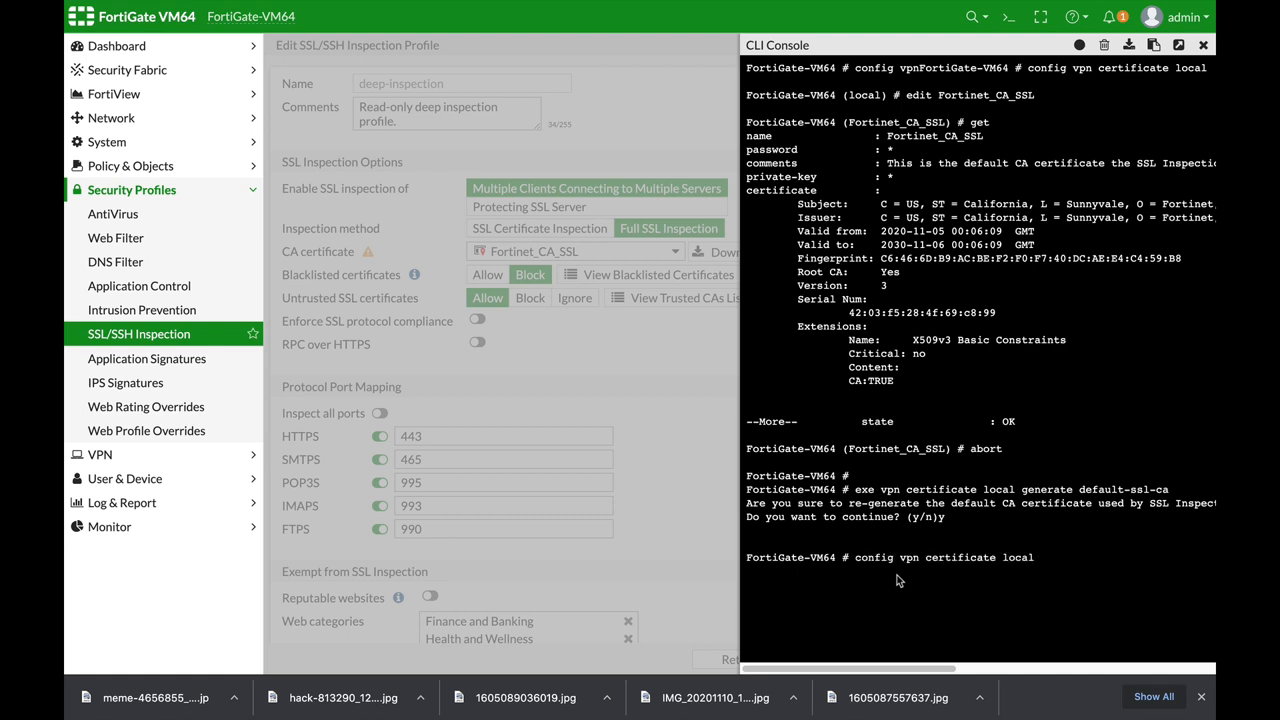
type("get")
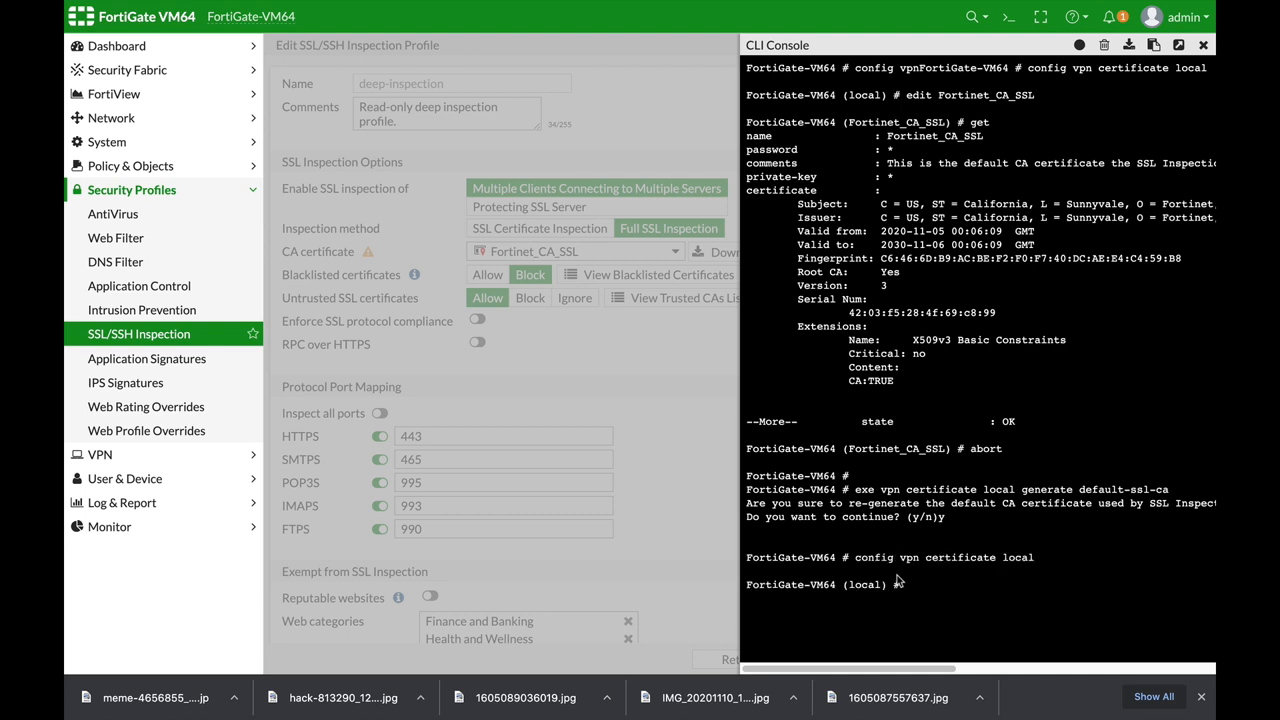
type("edit")
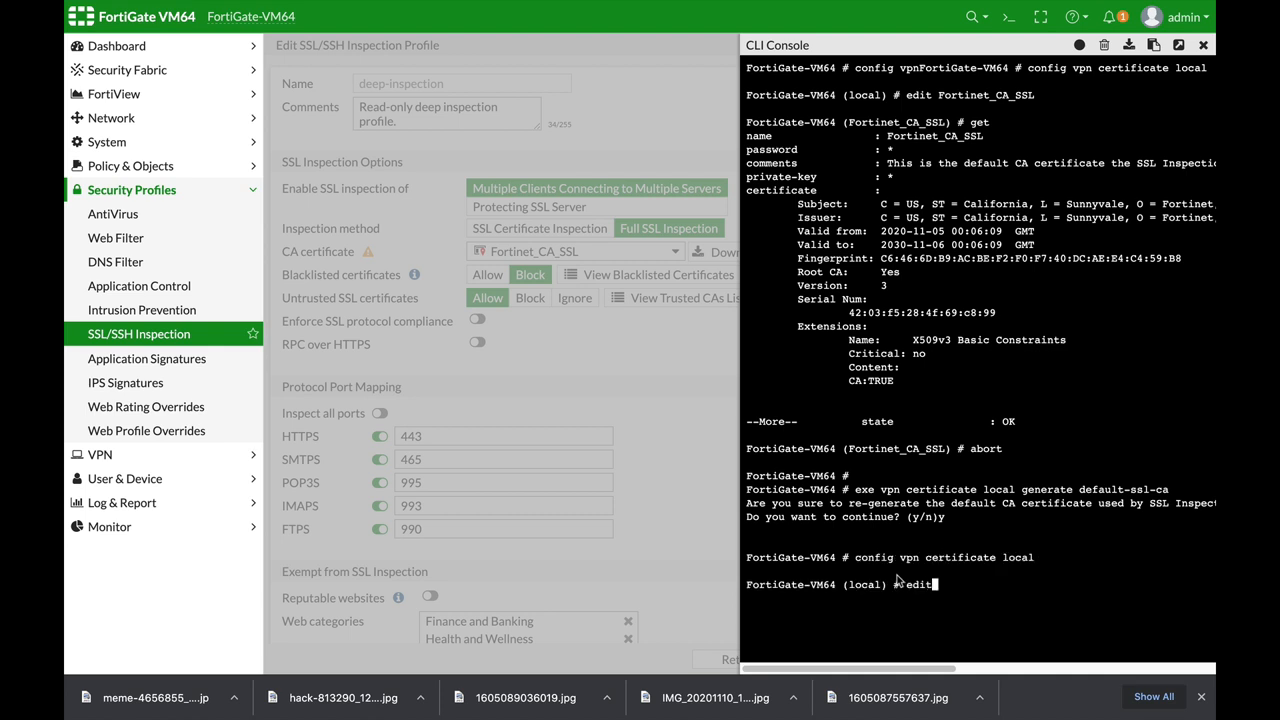
type("Fortinet_CA_SSL")
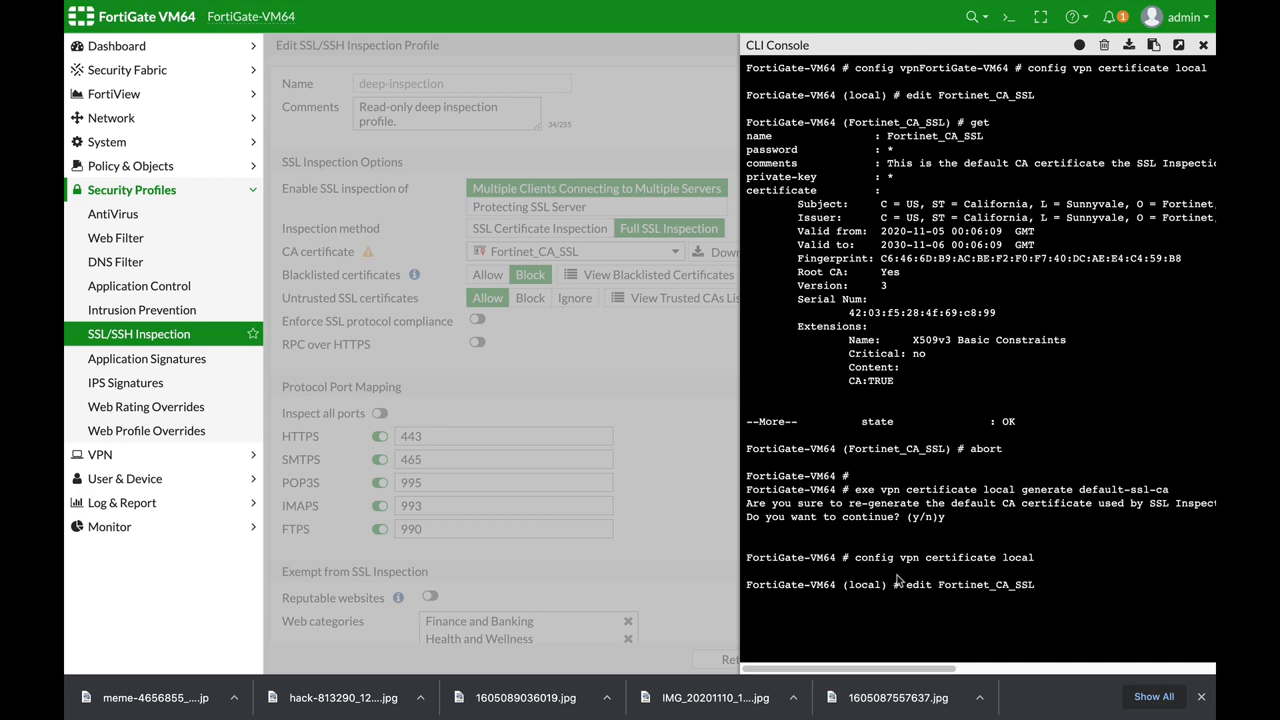
key("Return")
type("get")
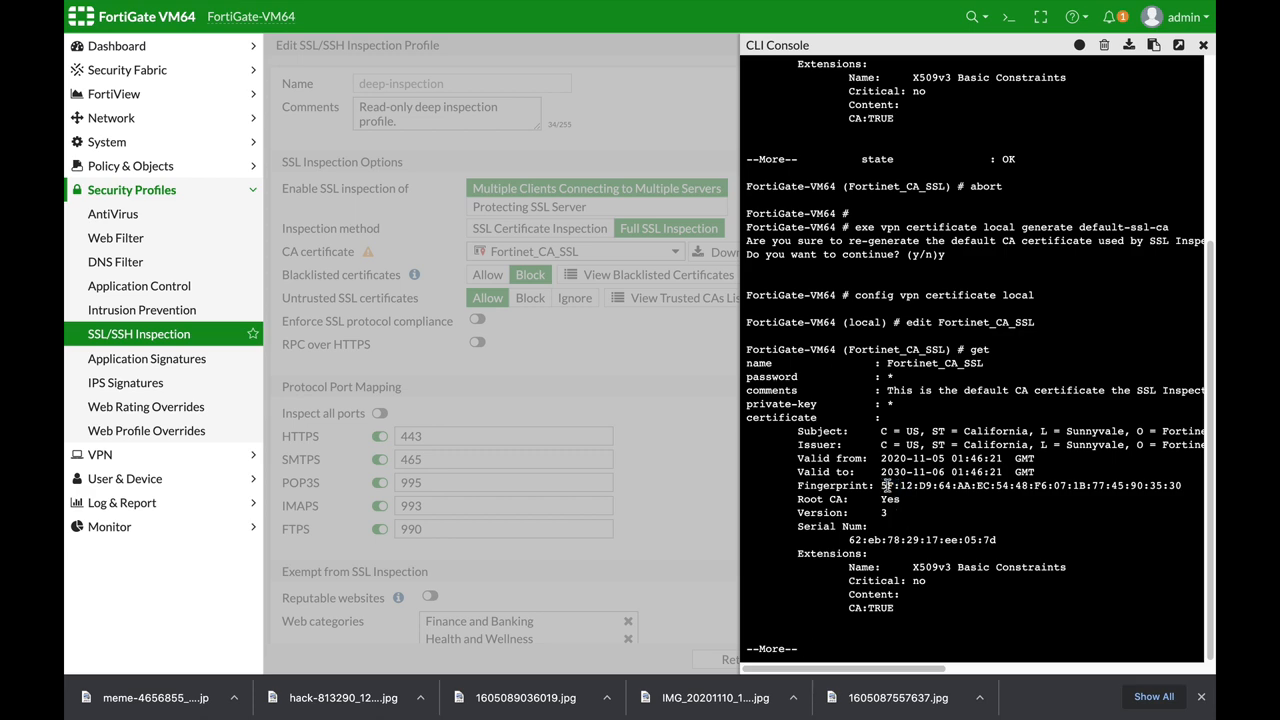
scroll("down", 3)
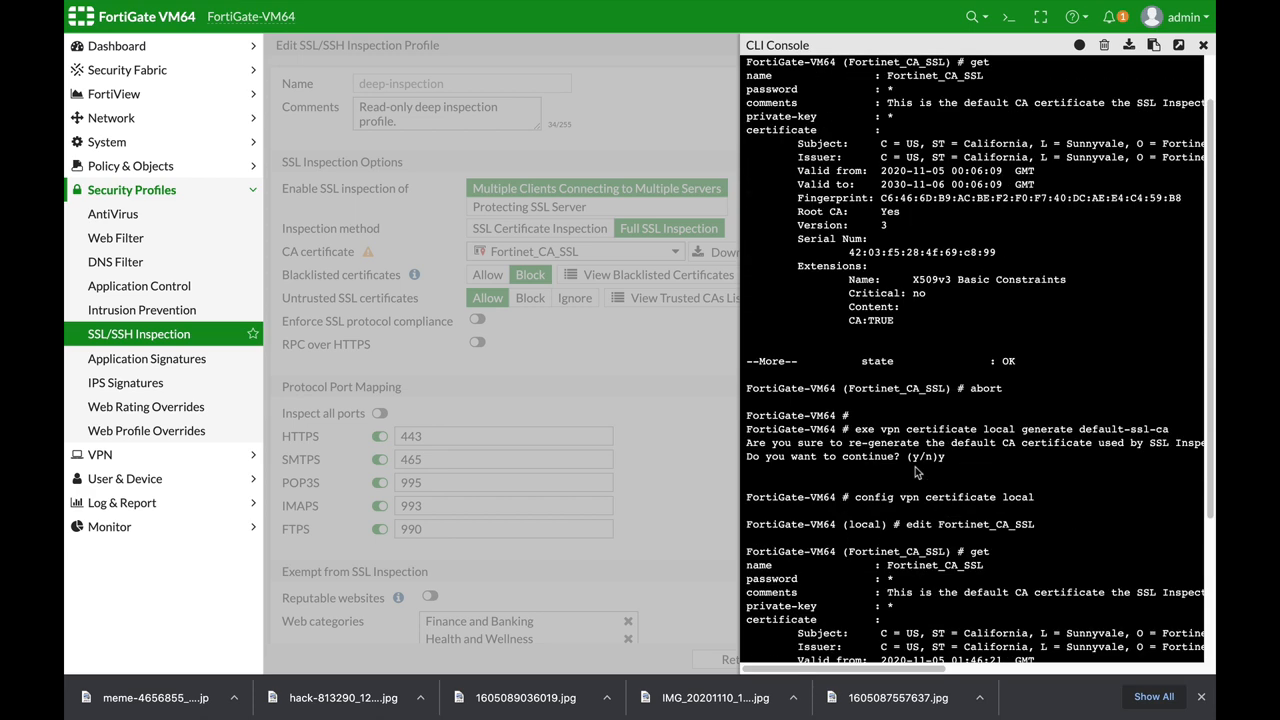